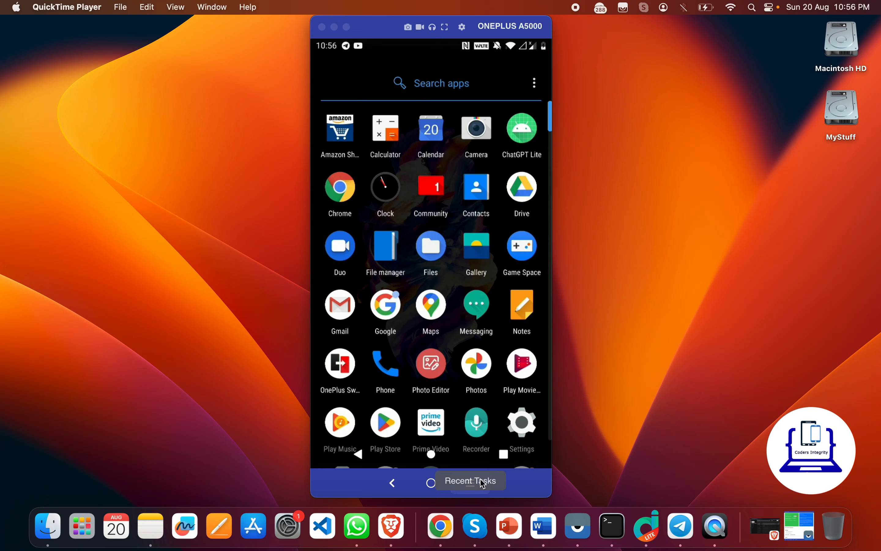
Step: Capture a camera photo of the laptop keyboard and accept it into the editor
click(470, 480)
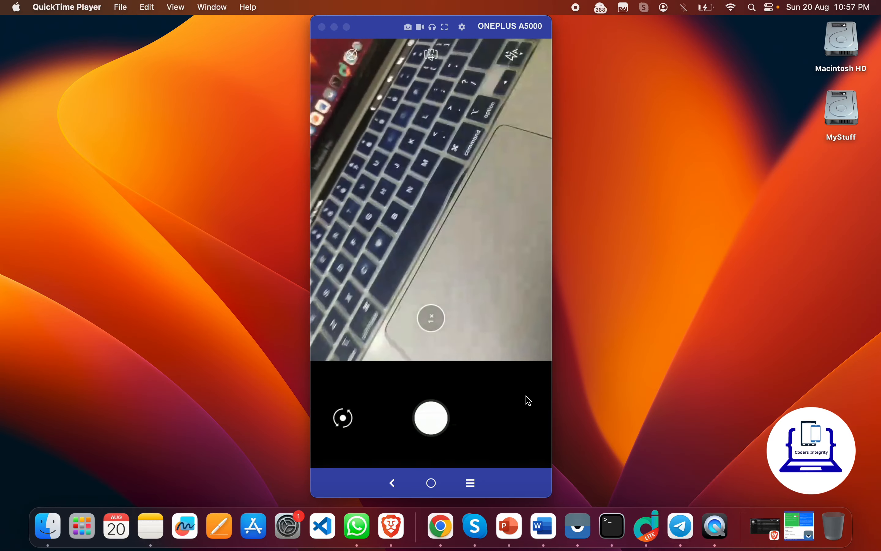
click(430, 418)
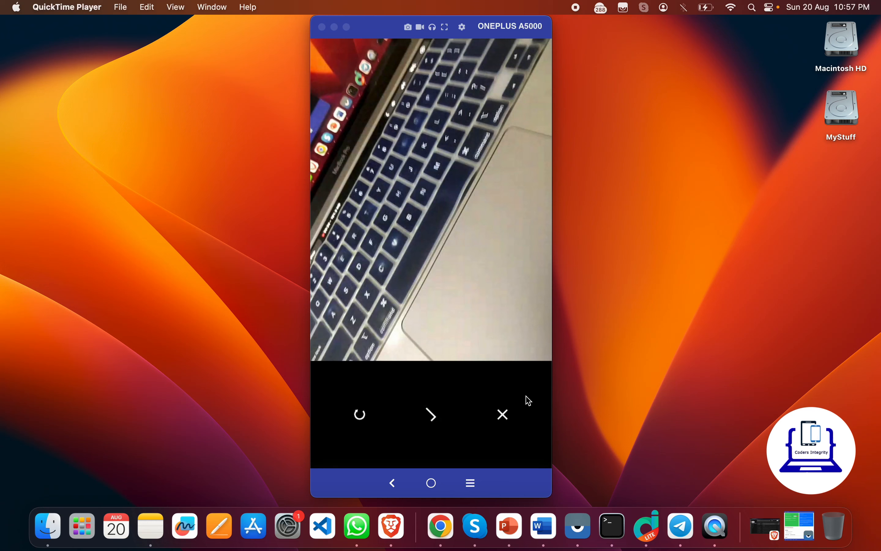
click(431, 415)
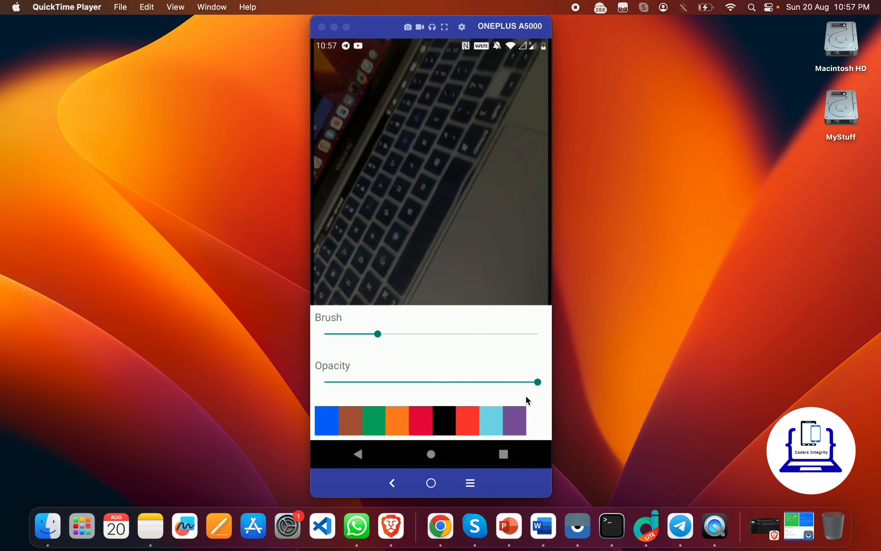
Step: Draw red and light-blue test strokes, undoing each, leaving a short thick light-blue dab at left
drag(378, 334, 364, 334)
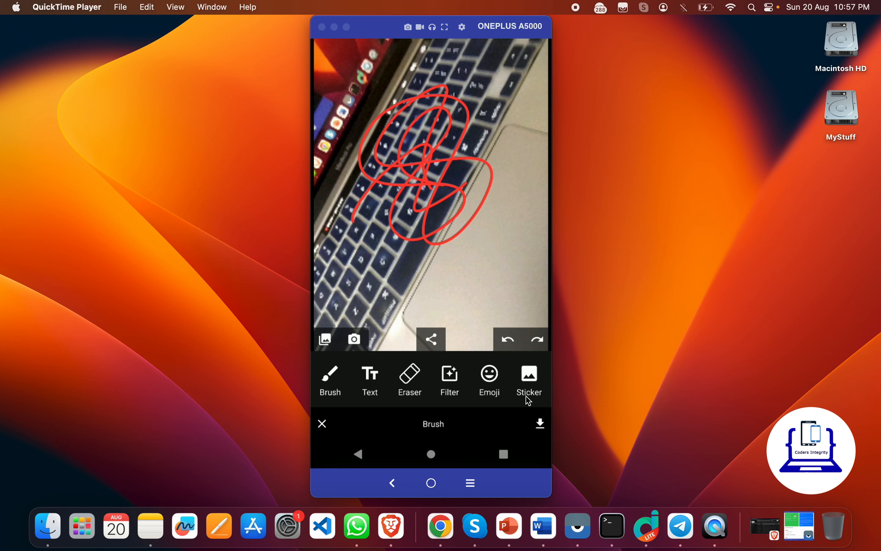
click(507, 339)
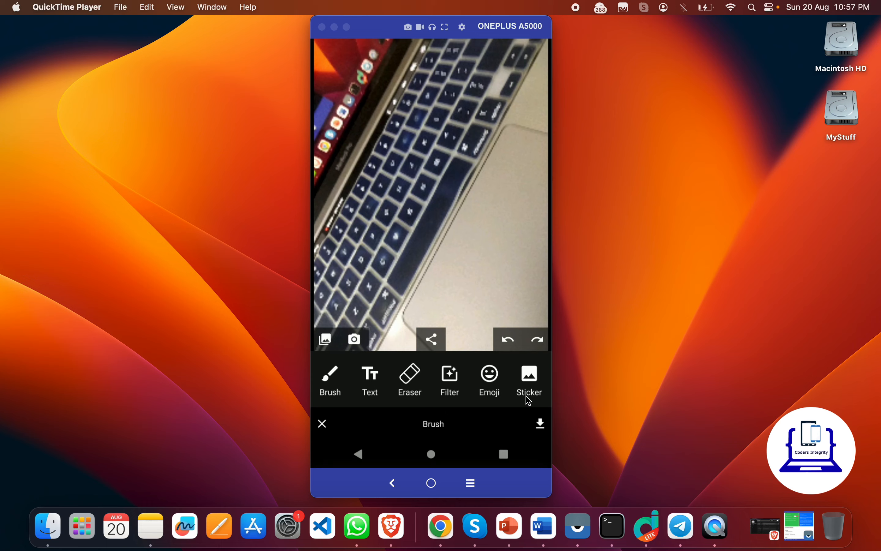
click(329, 380)
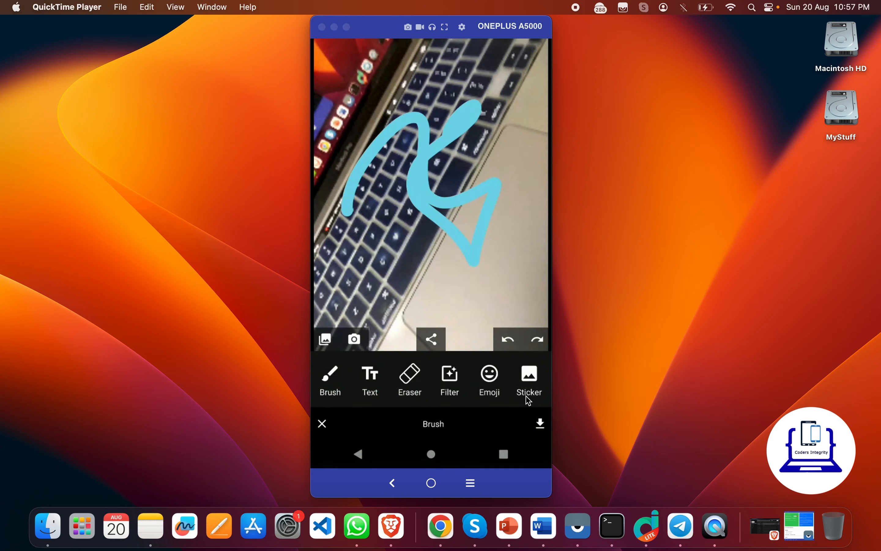
click(507, 340)
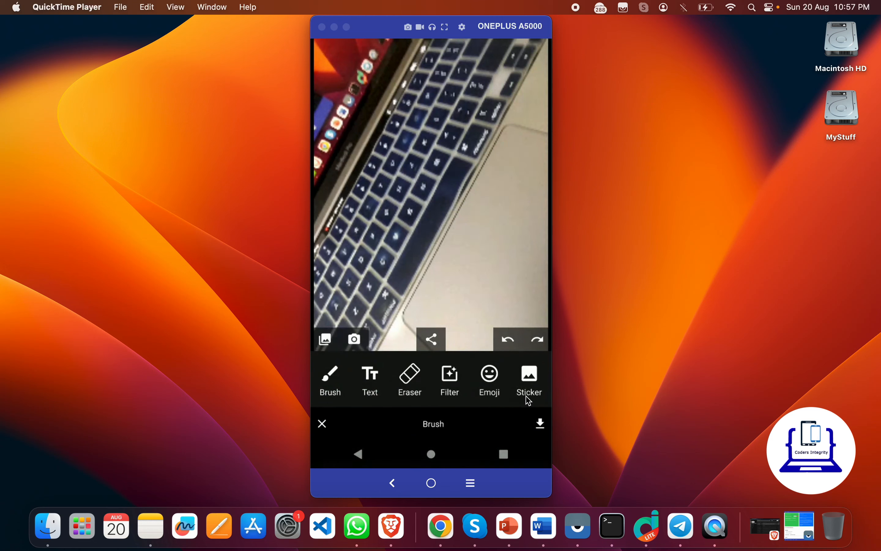
drag(354, 95, 503, 84)
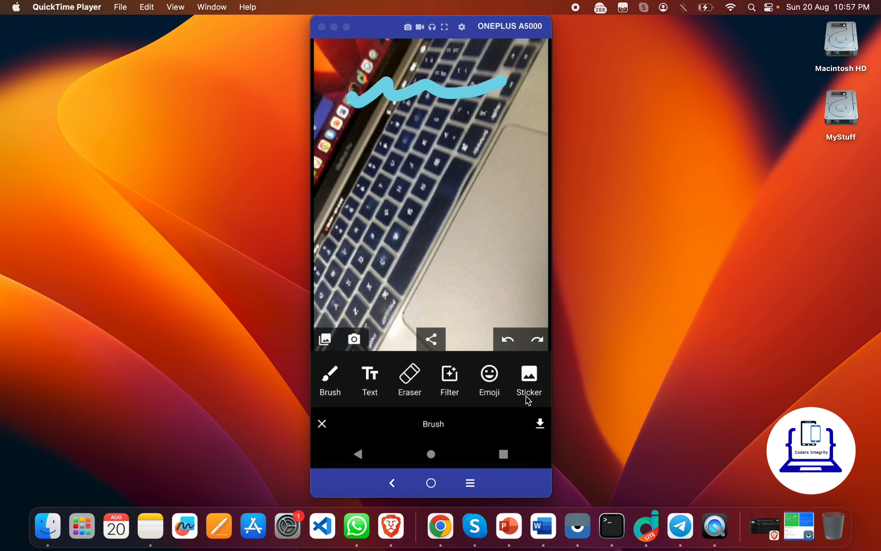
click(409, 377)
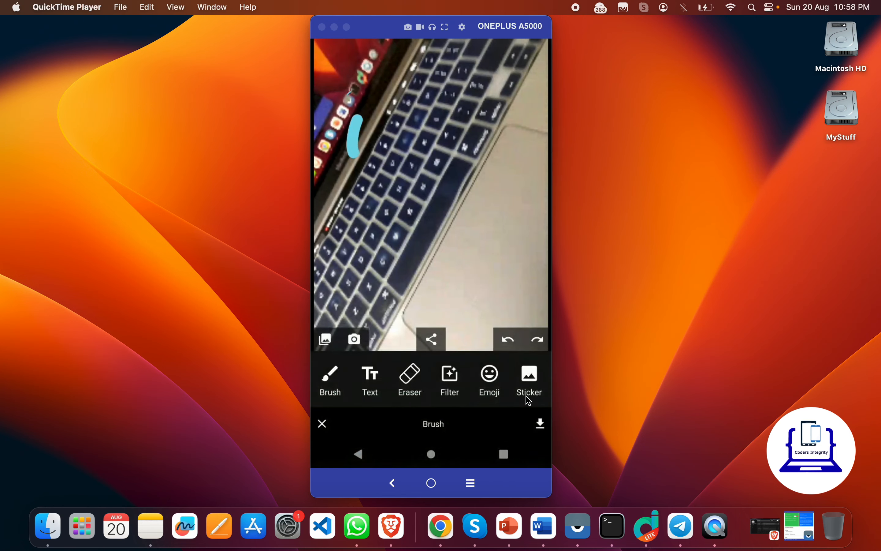
Step: Apply a warm vintage filter and place a laughing emoji at the lower left
click(449, 380)
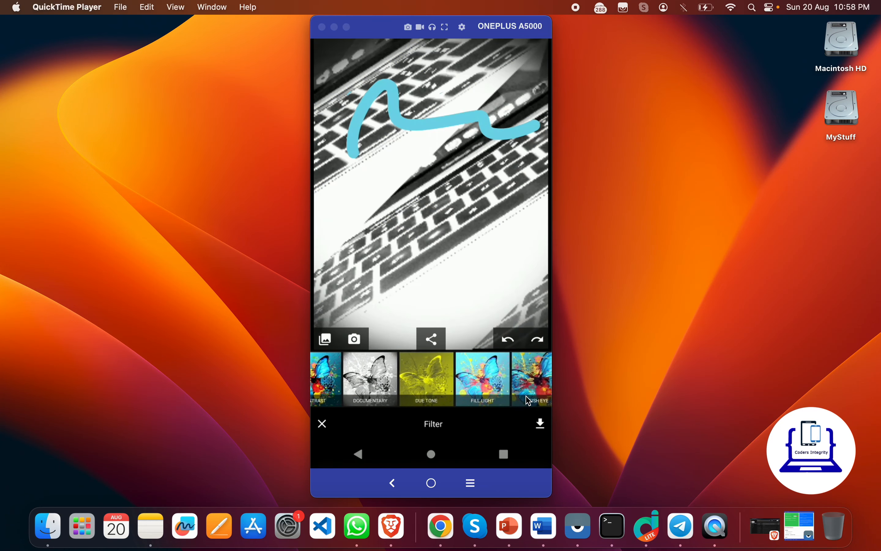
scroll(left, 3)
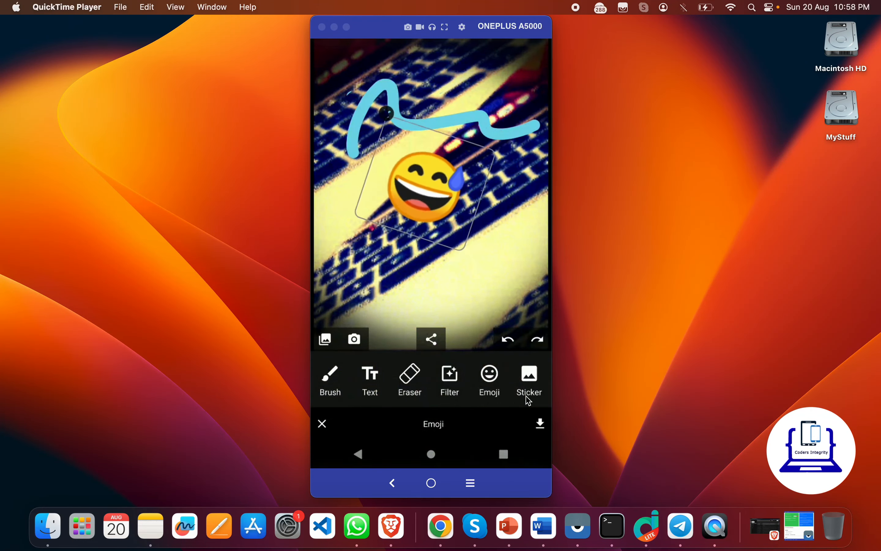
drag(416, 185, 362, 272)
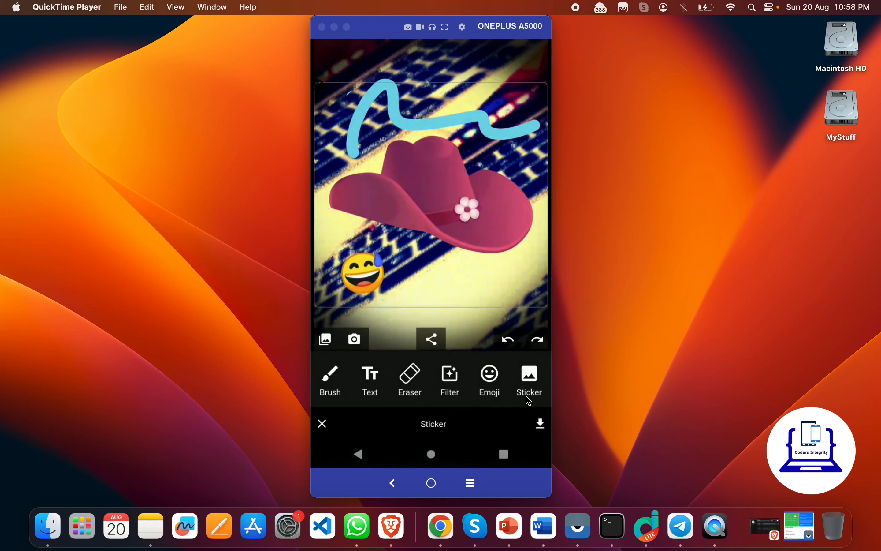
Step: Add and discard a cowboy-hat sticker, then attempt to save the photo, which fails
drag(444, 196, 480, 230)
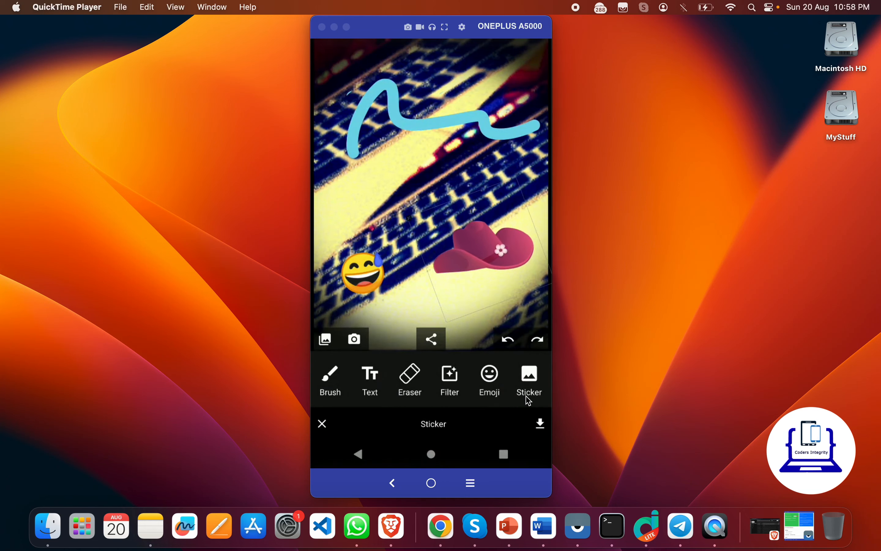
drag(485, 247, 485, 228)
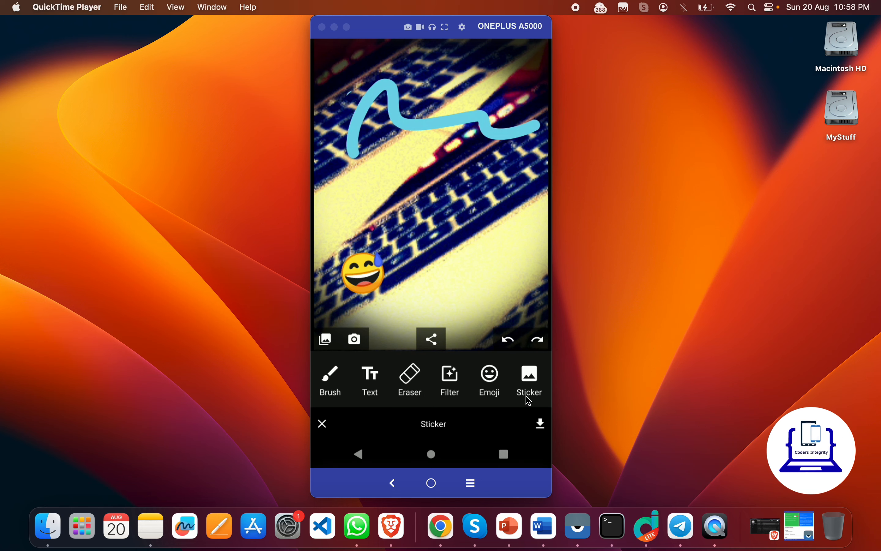
click(538, 423)
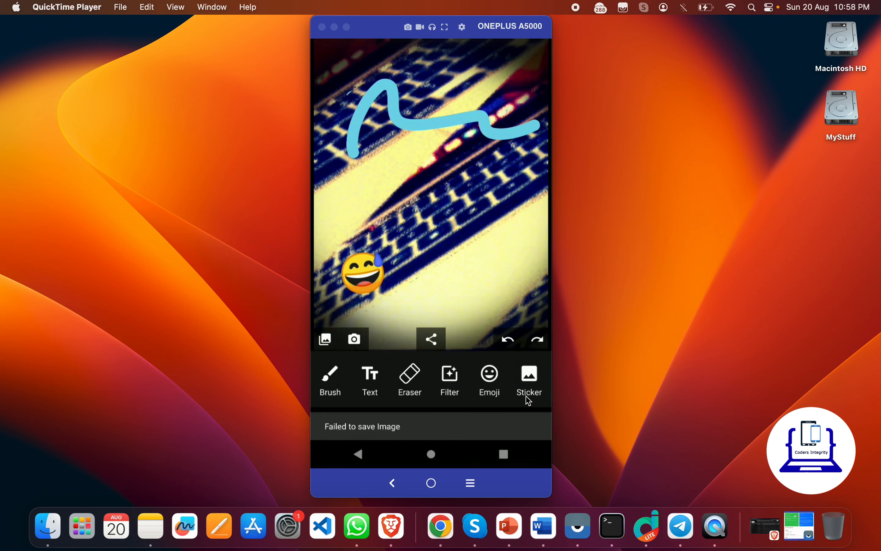
Step: Launch the Camera and capture a photo of the cracked marble floor
click(528, 381)
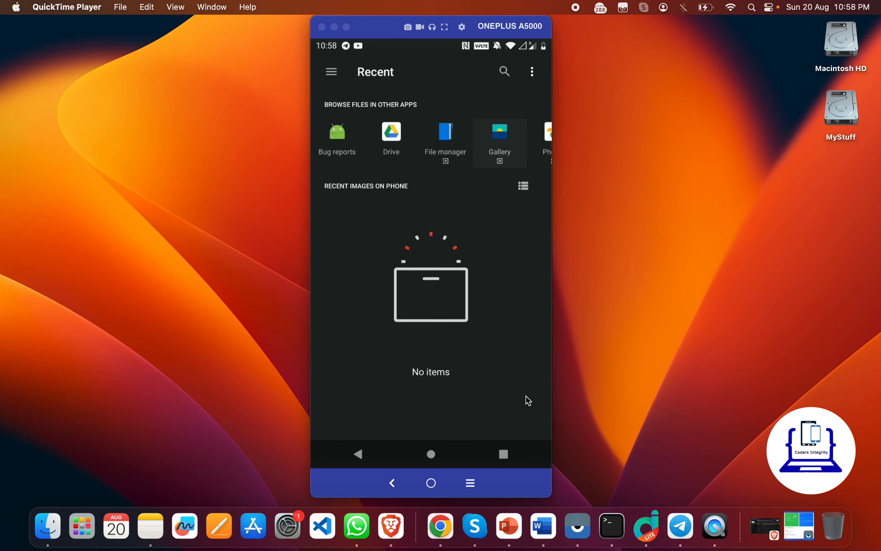
click(499, 131)
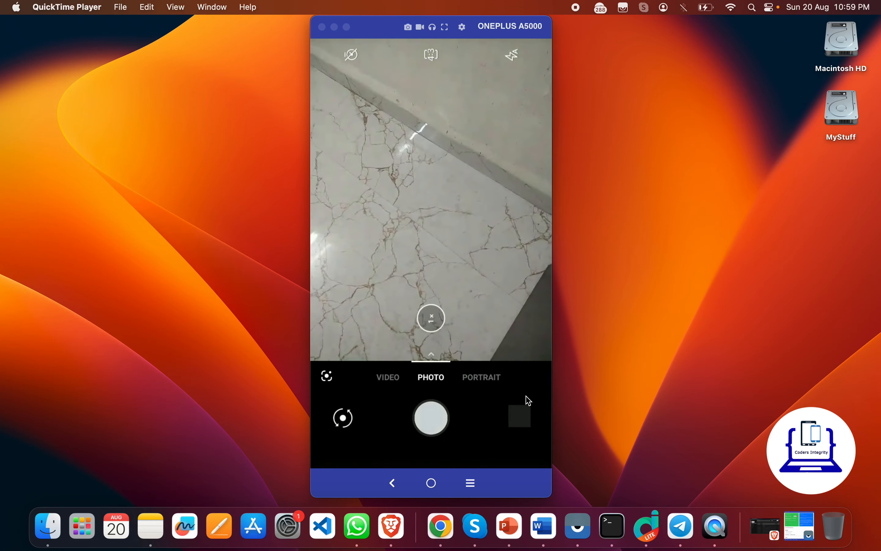
click(430, 418)
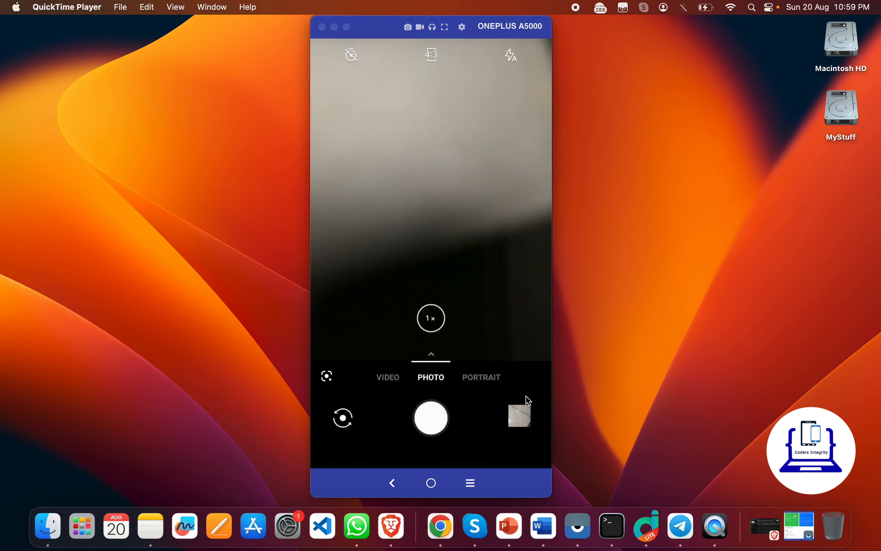
Step: Review the shot and reopen it in PhotoEditor for editing
click(519, 417)
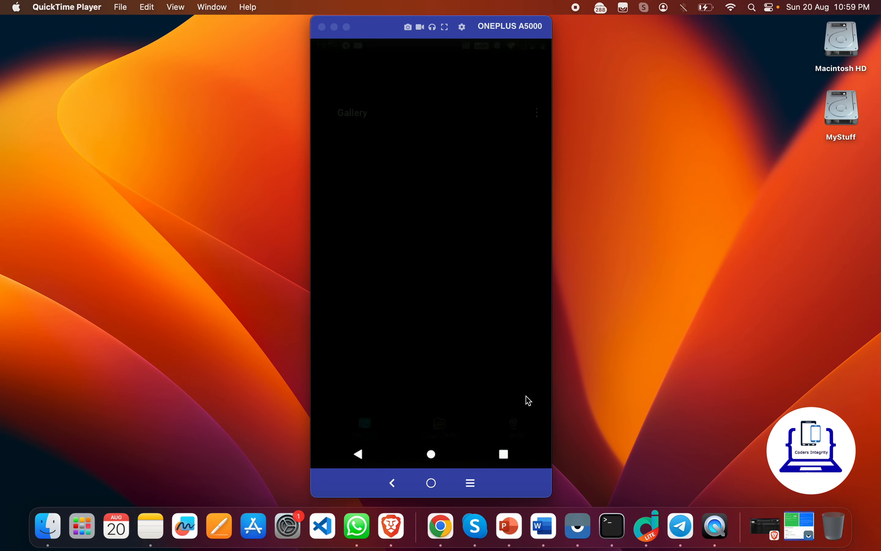
click(430, 453)
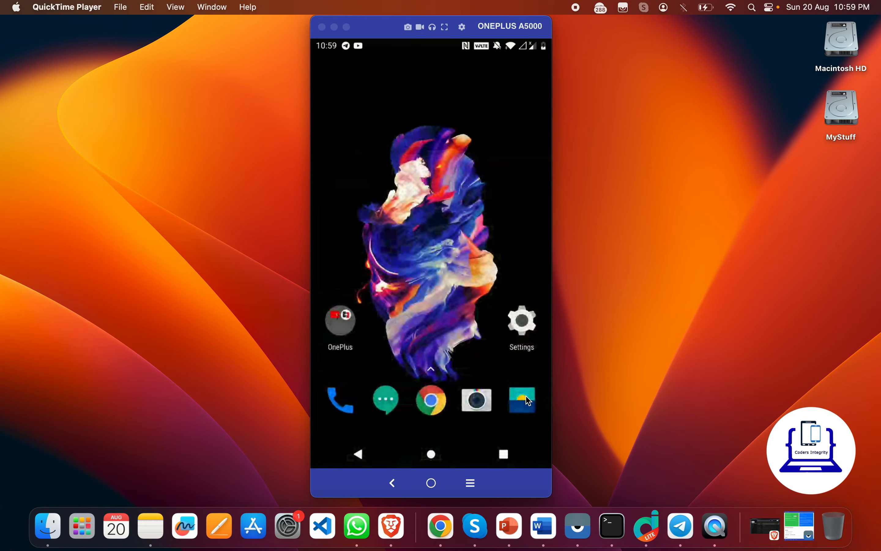
click(521, 399)
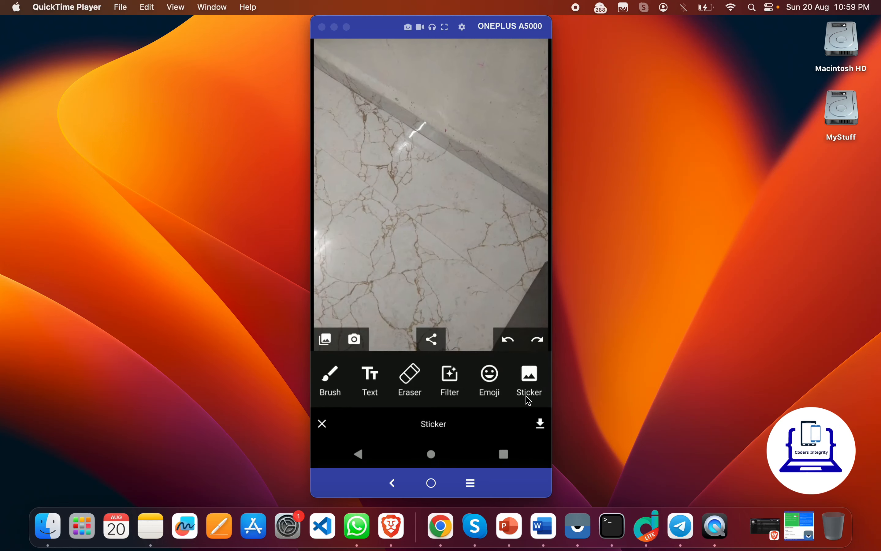
click(329, 379)
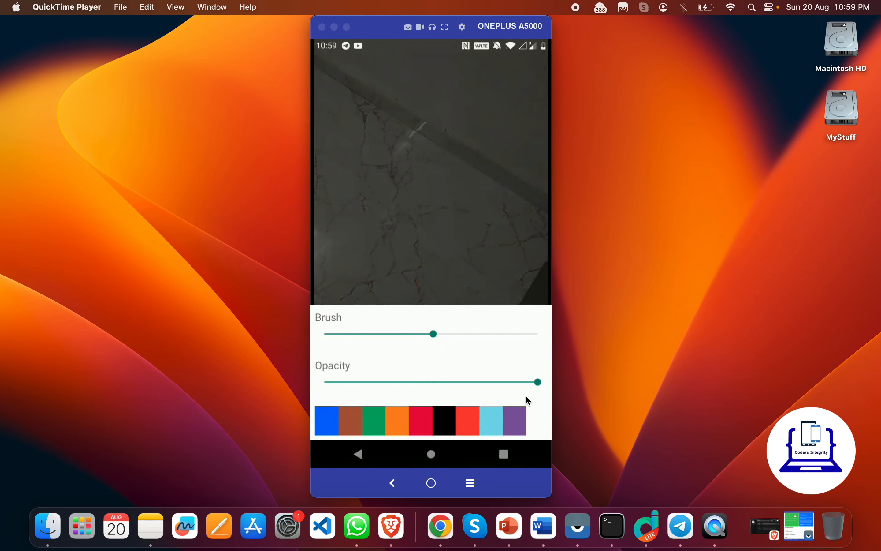
drag(348, 100, 511, 90)
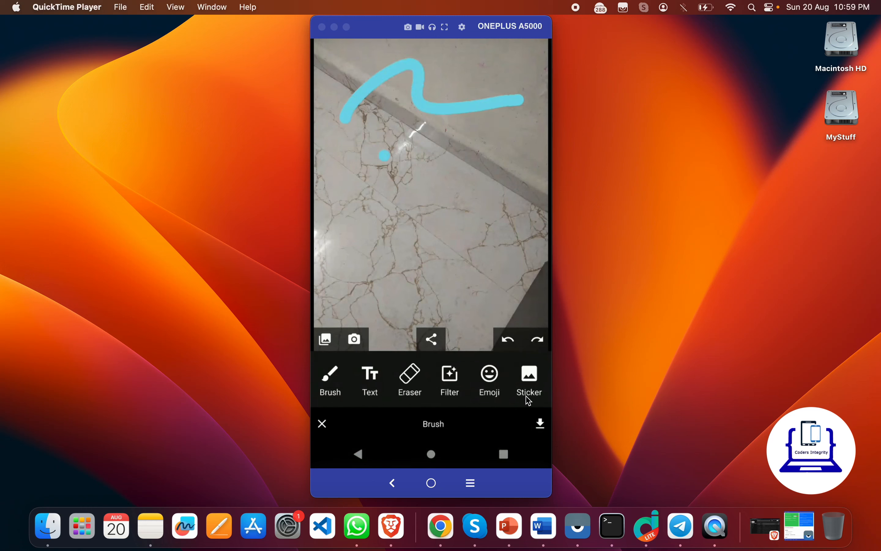
click(449, 379)
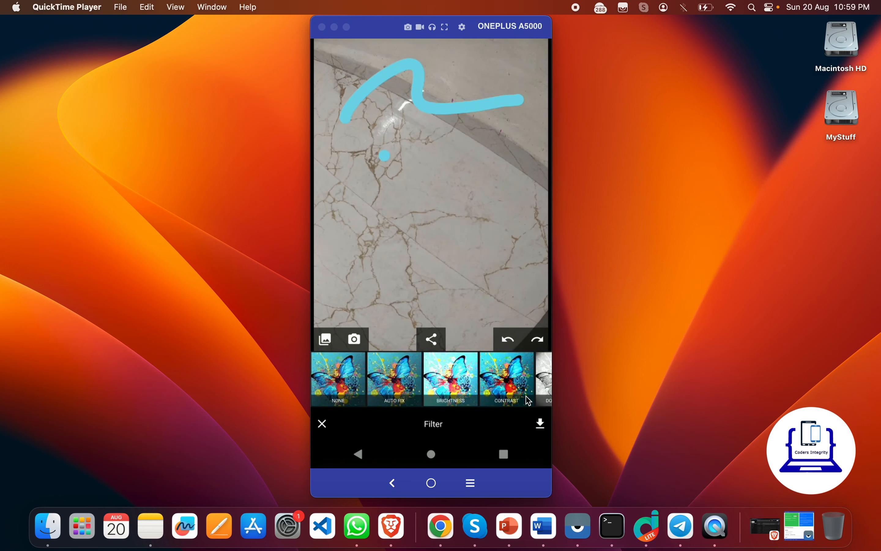
click(322, 423)
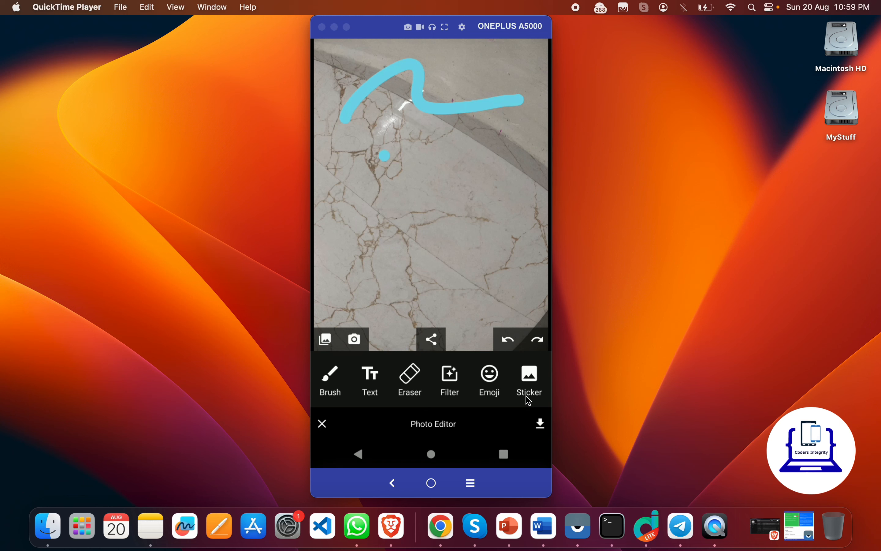
mouse_move(475, 445)
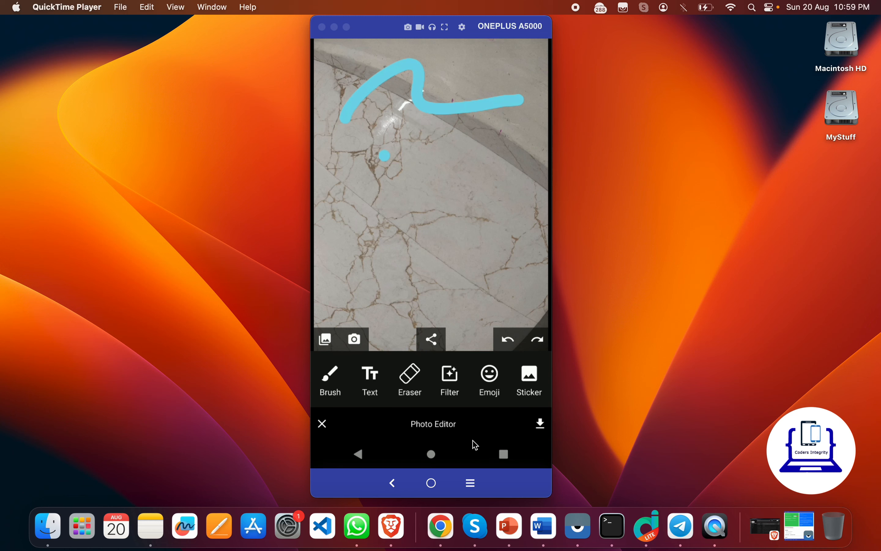
mouse_move(436, 464)
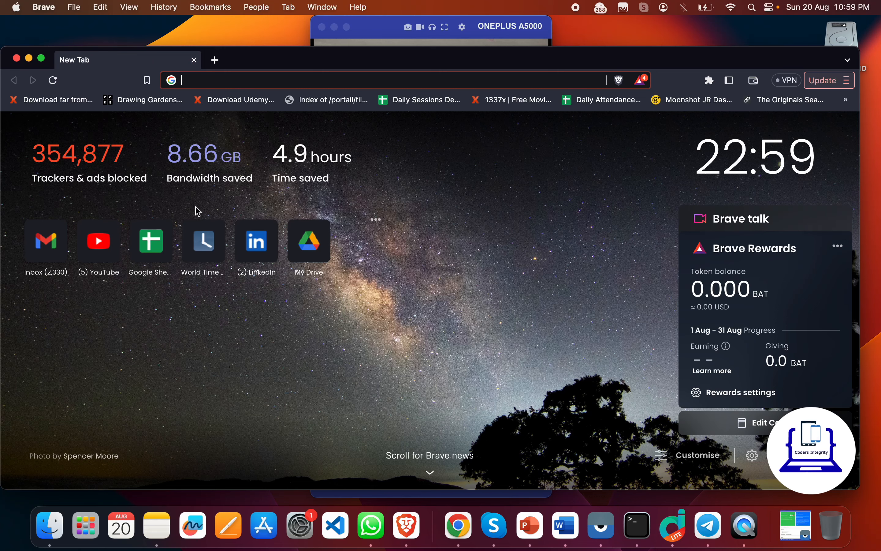
Step: Navigate to the burhanrashid52/PhotoEditor GitHub repo and scroll through its README setup steps
click(393, 80)
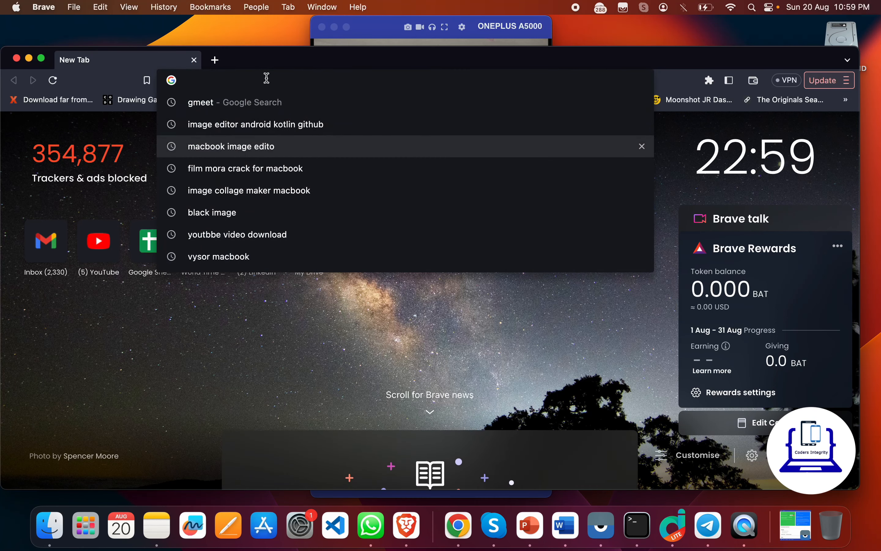
text(pho)
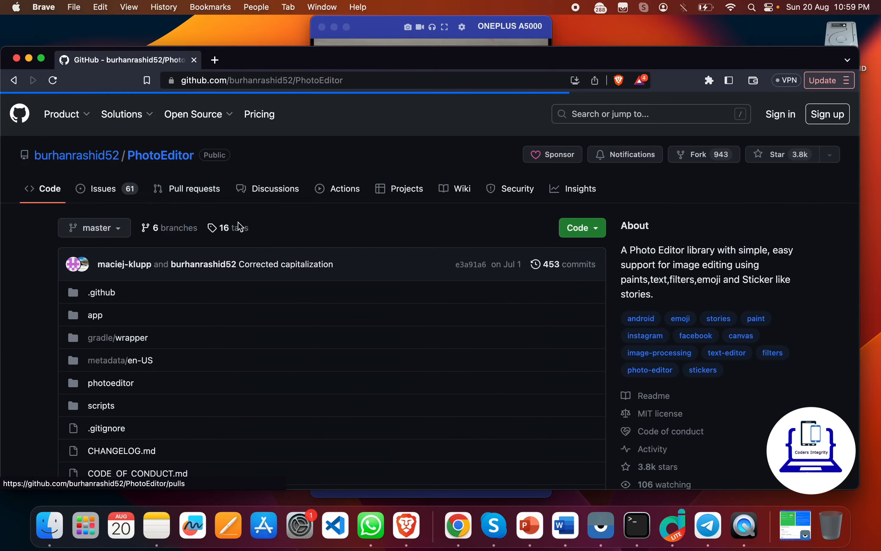
scroll(down, 3)
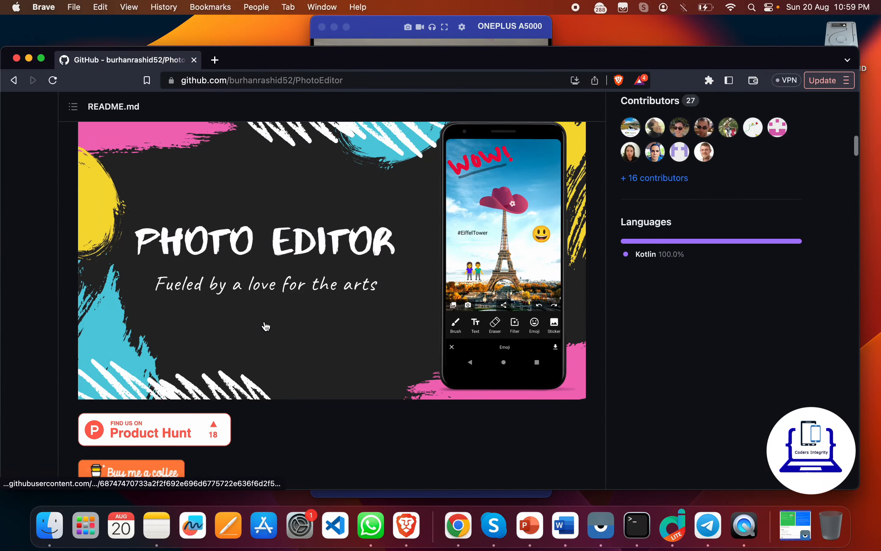
scroll(down, 3)
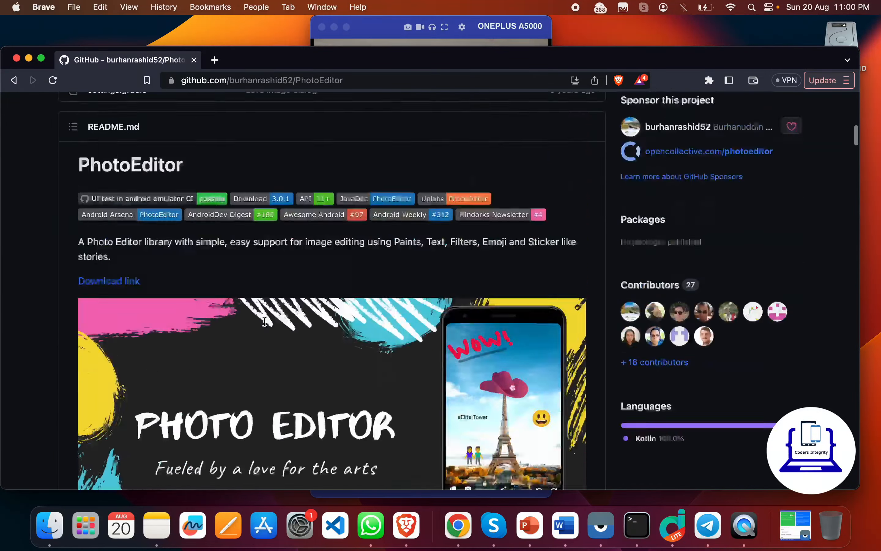
scroll(down, 3)
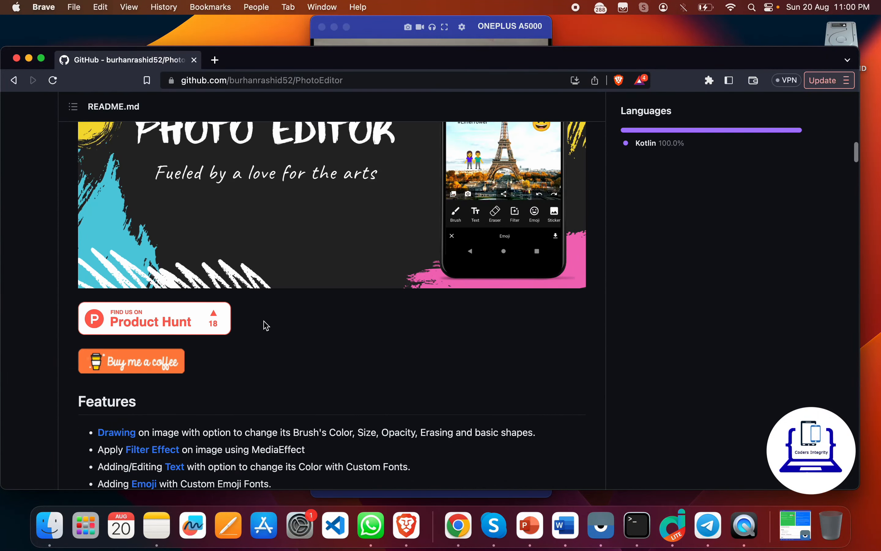
scroll(down, 3)
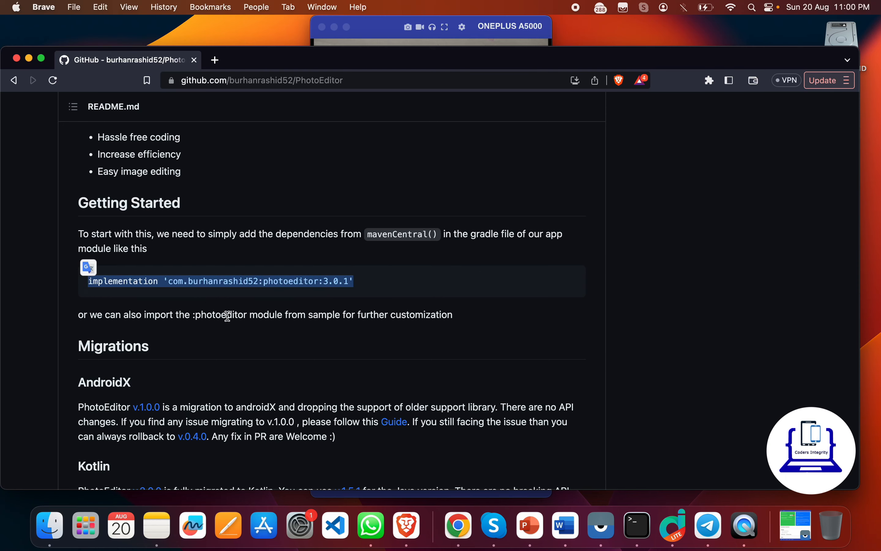
scroll(down, 3)
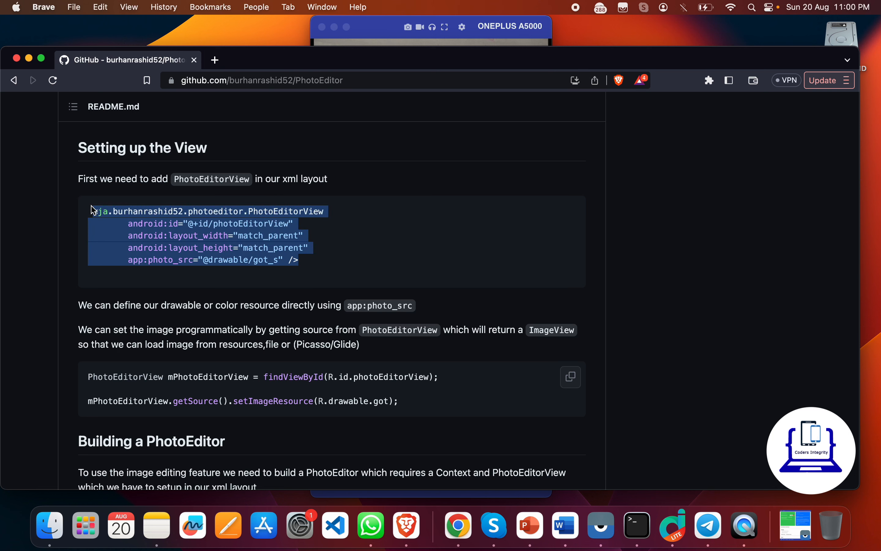
scroll(down, 3)
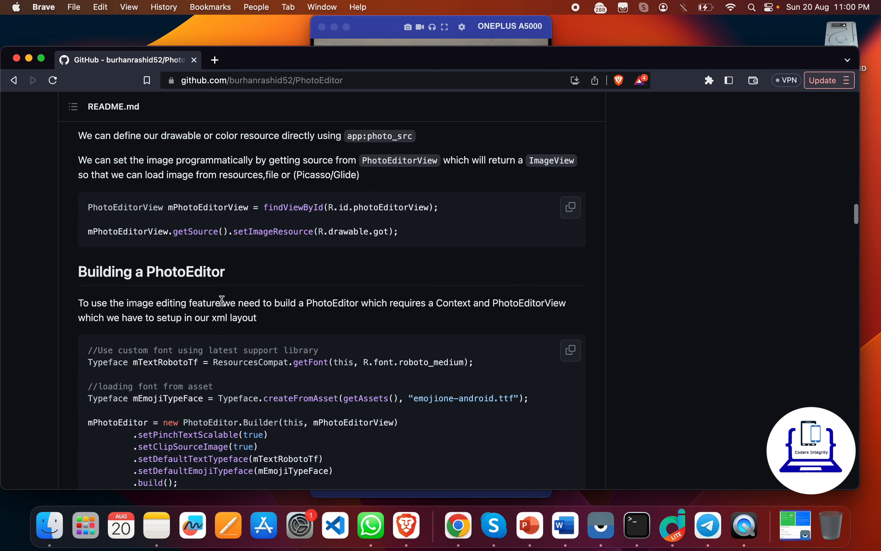
scroll(down, 3)
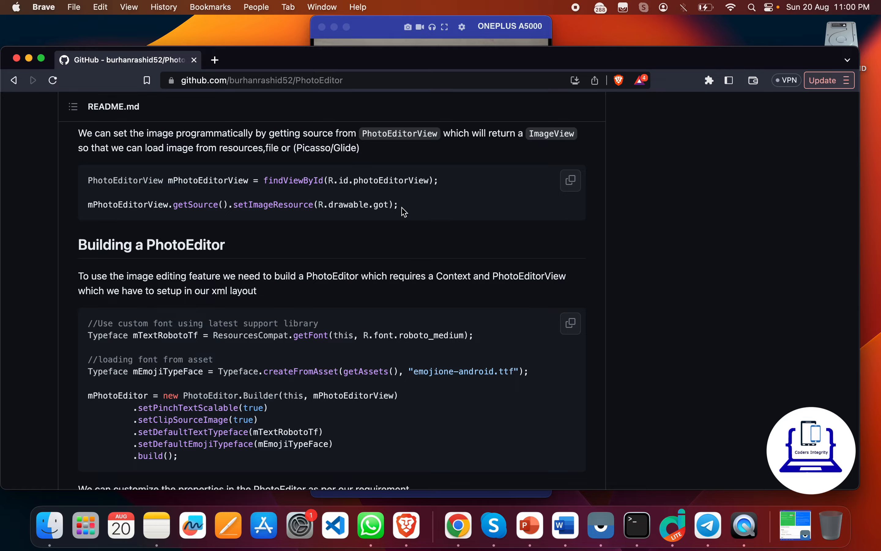
scroll(down, 3)
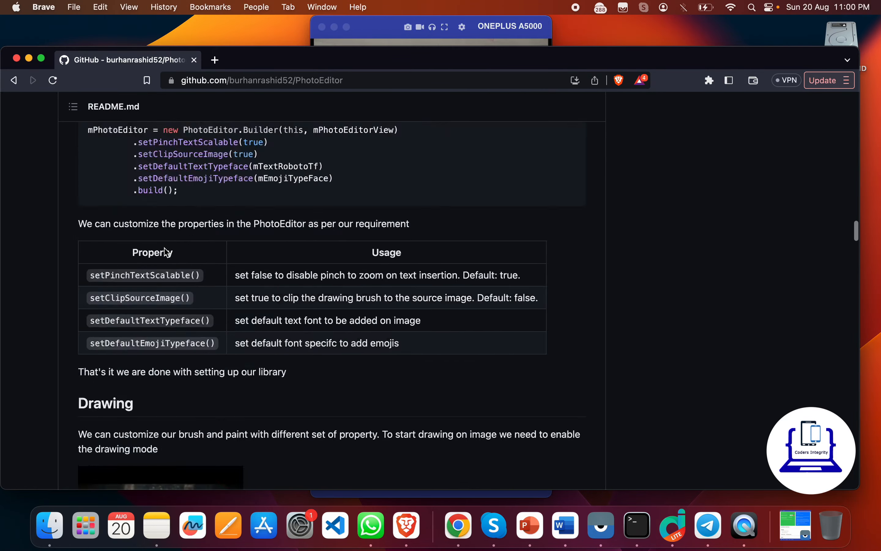
Step: Select the repo URL, peek at the Code clone options, and read the feature list
click(261, 79)
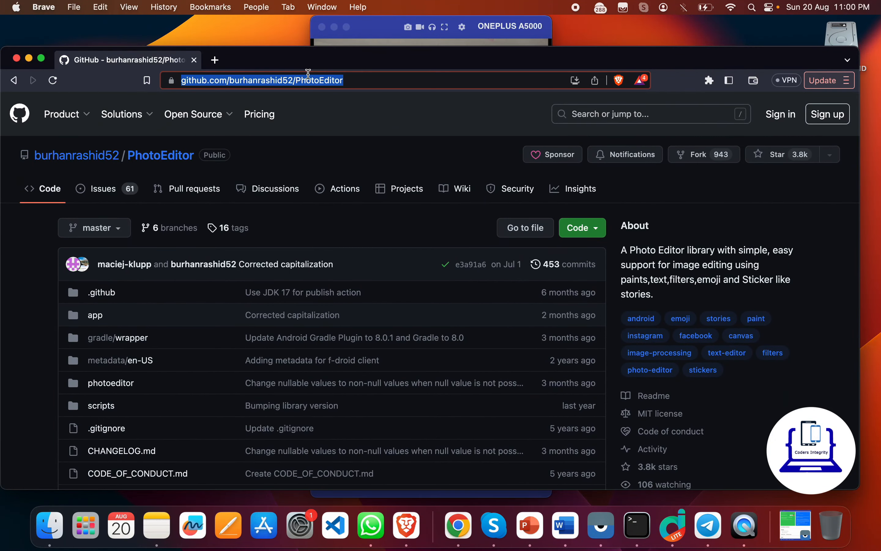
mouse_move(364, 251)
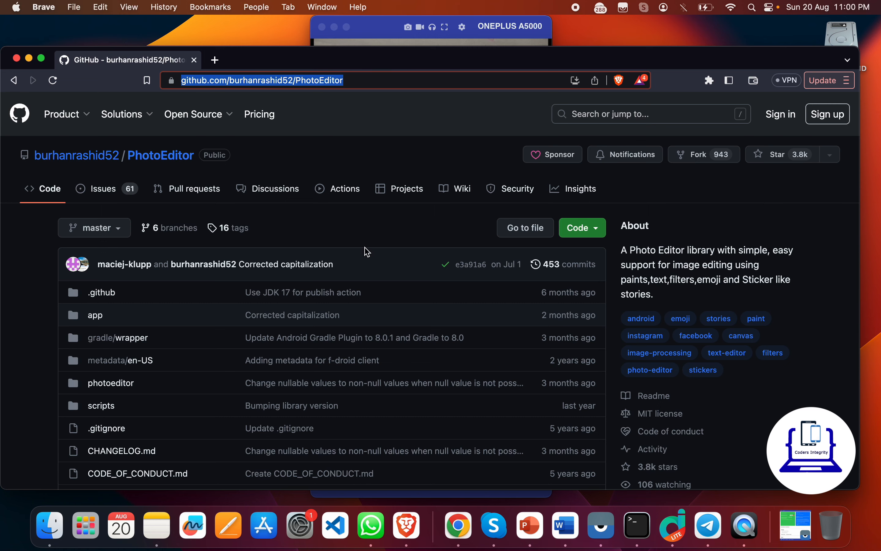
scroll(down, 3)
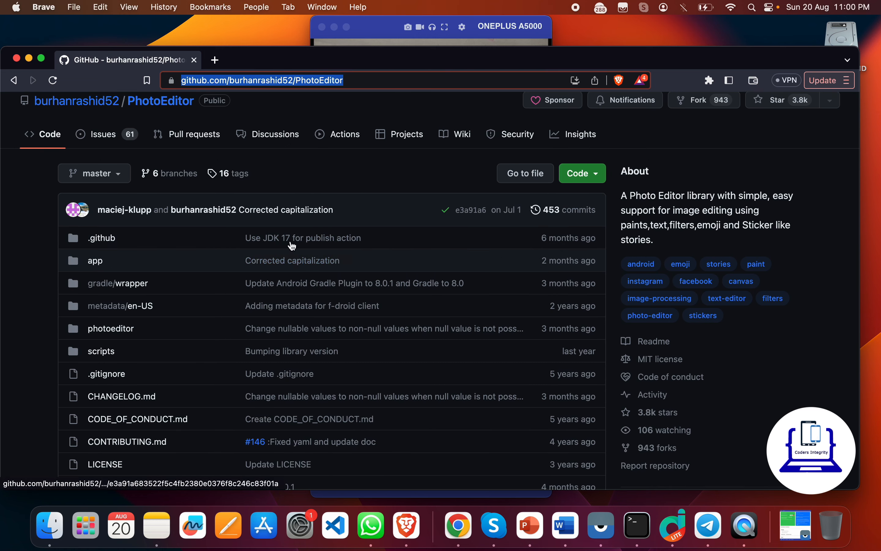
click(576, 173)
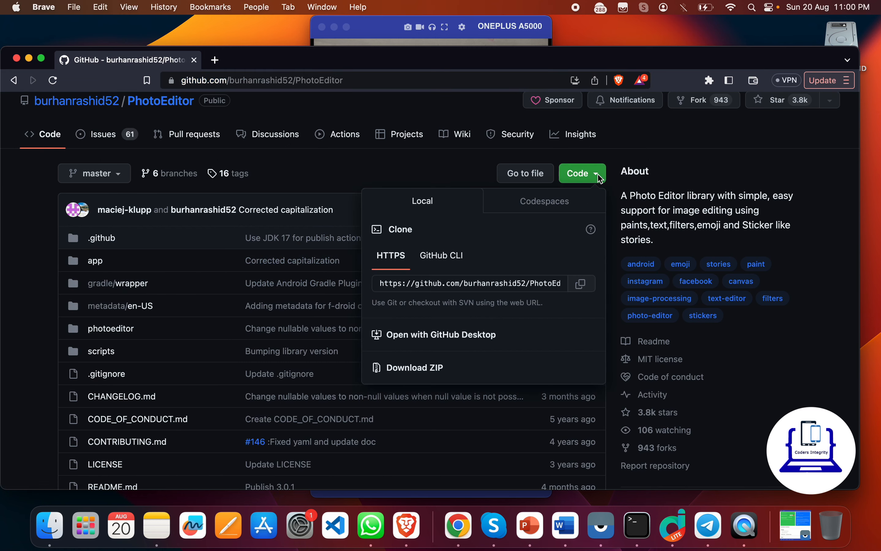
click(582, 173)
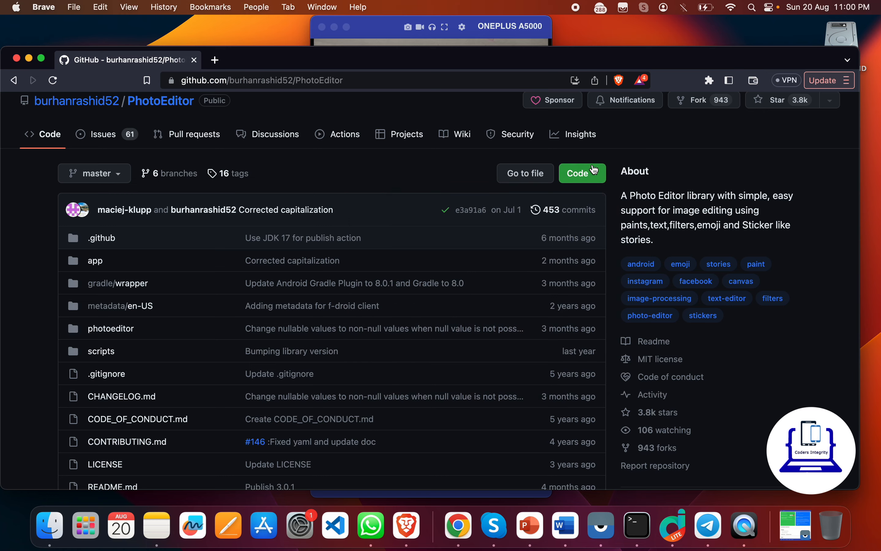
scroll(down, 3)
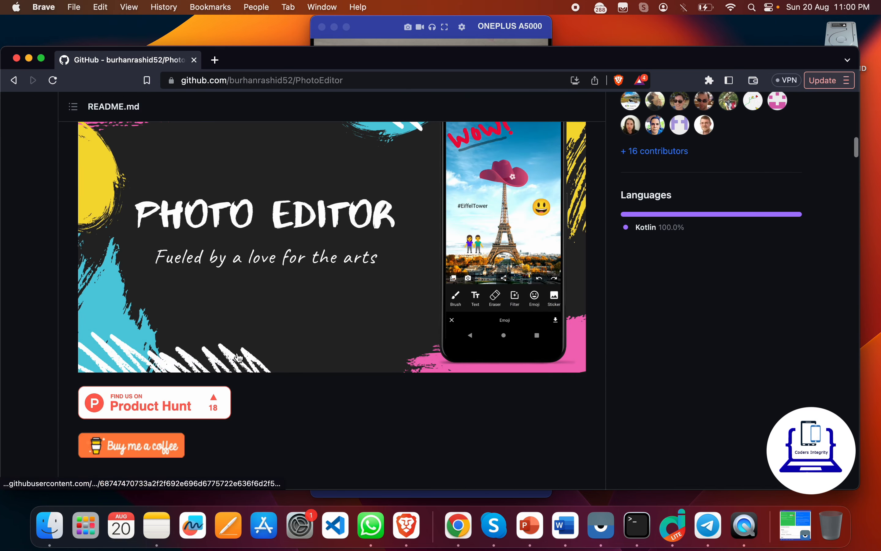
scroll(down, 3)
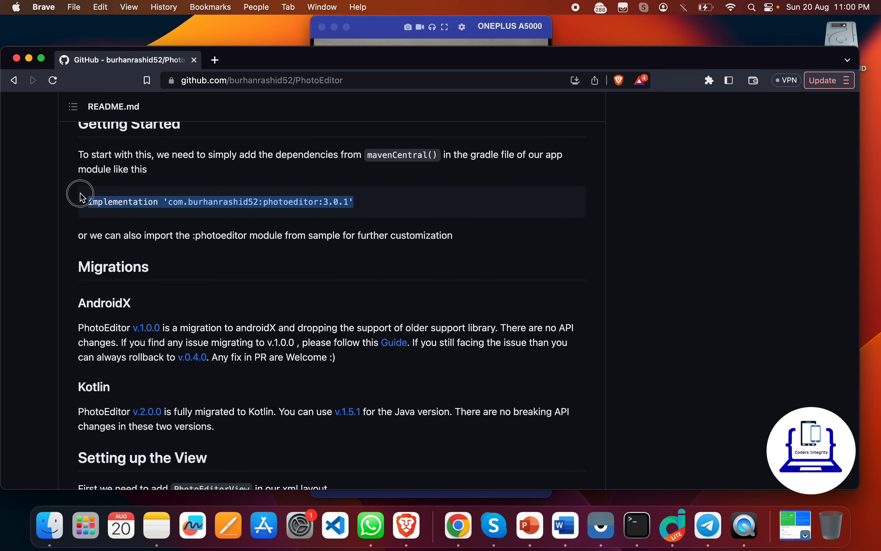
scroll(down, 3)
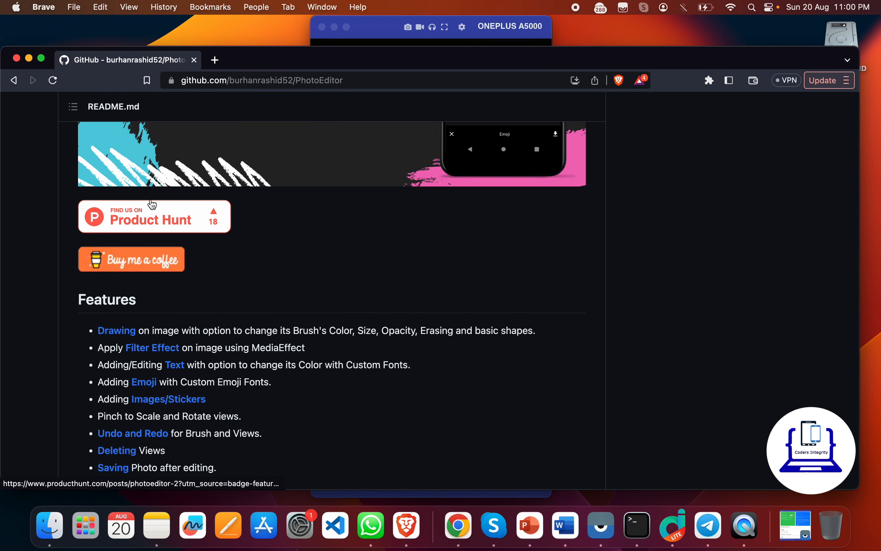